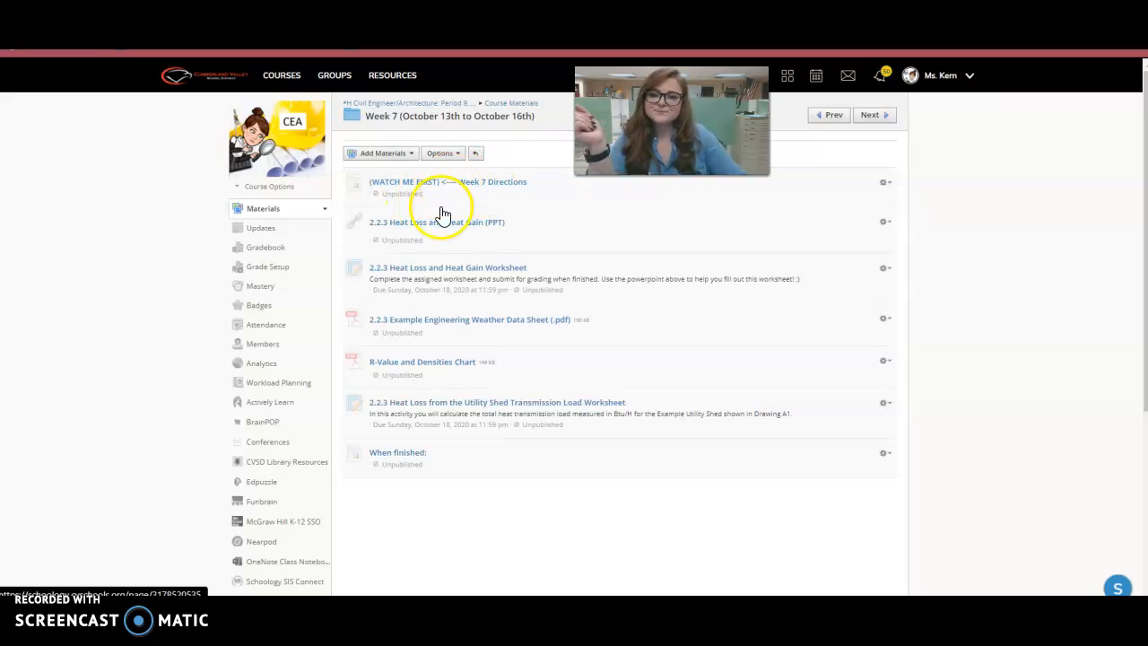
pyautogui.moveTo(474, 244)
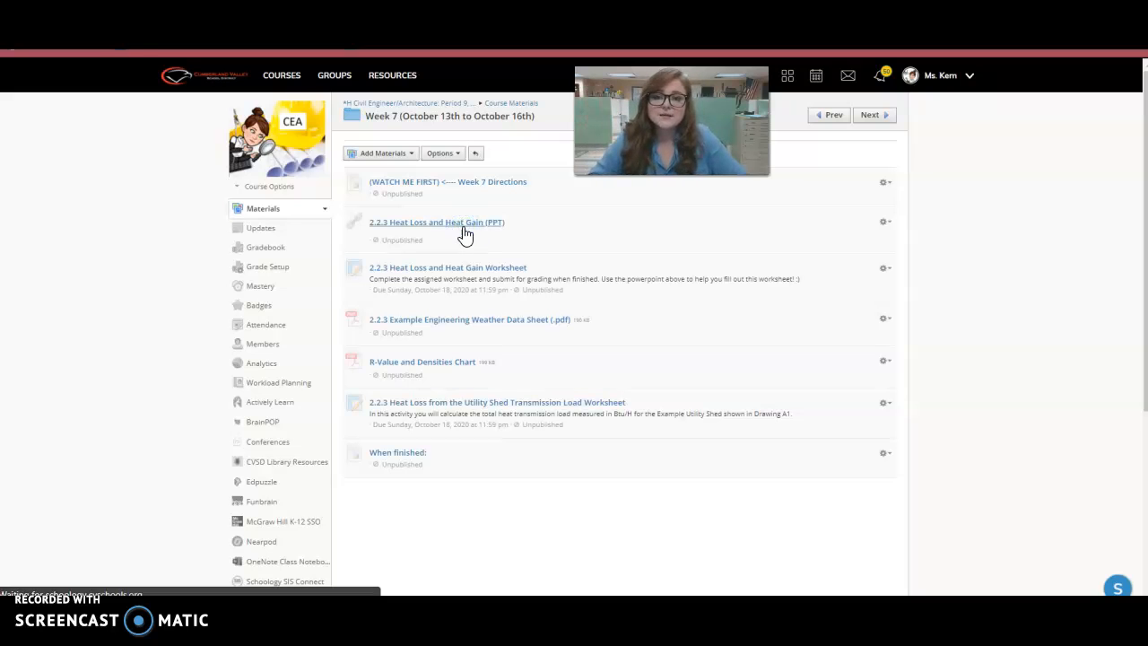
# - View the Heat Loss and Heat Gain slides through heat transfer, BTU and the heat load formula
pyautogui.click(437, 222)
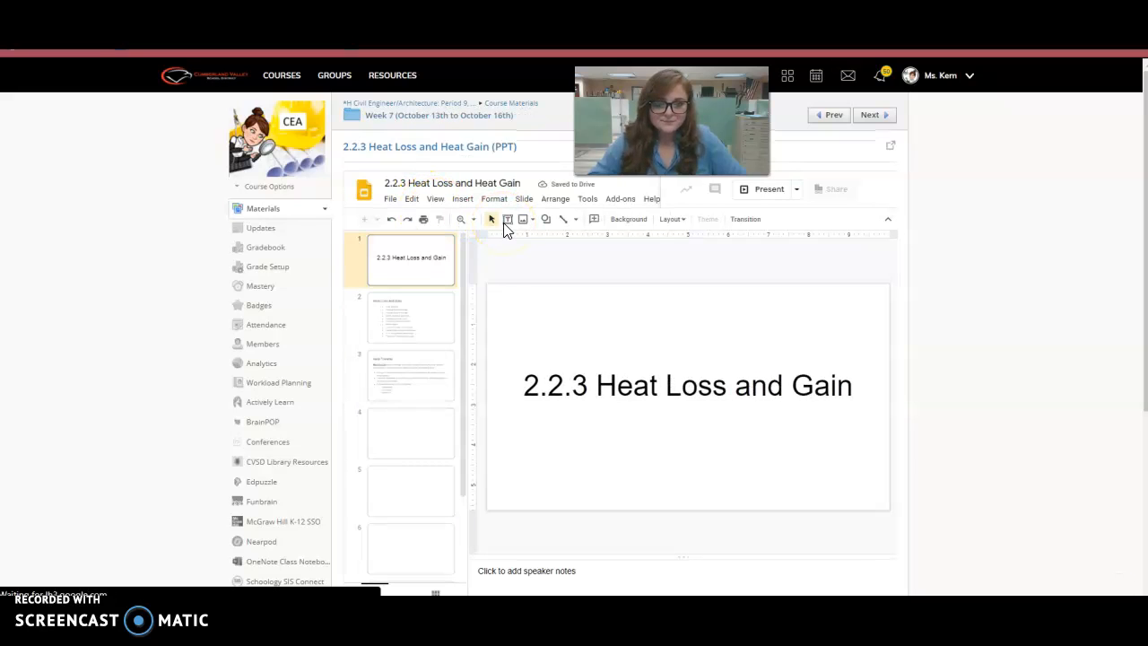
pyautogui.click(410, 375)
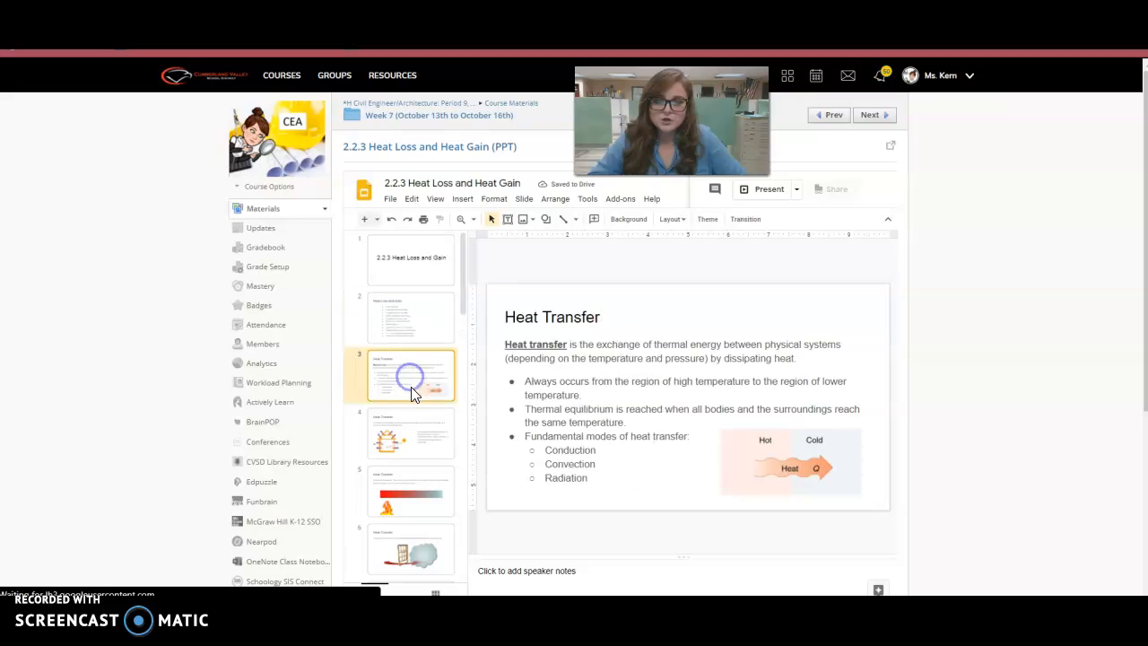
pyautogui.click(409, 432)
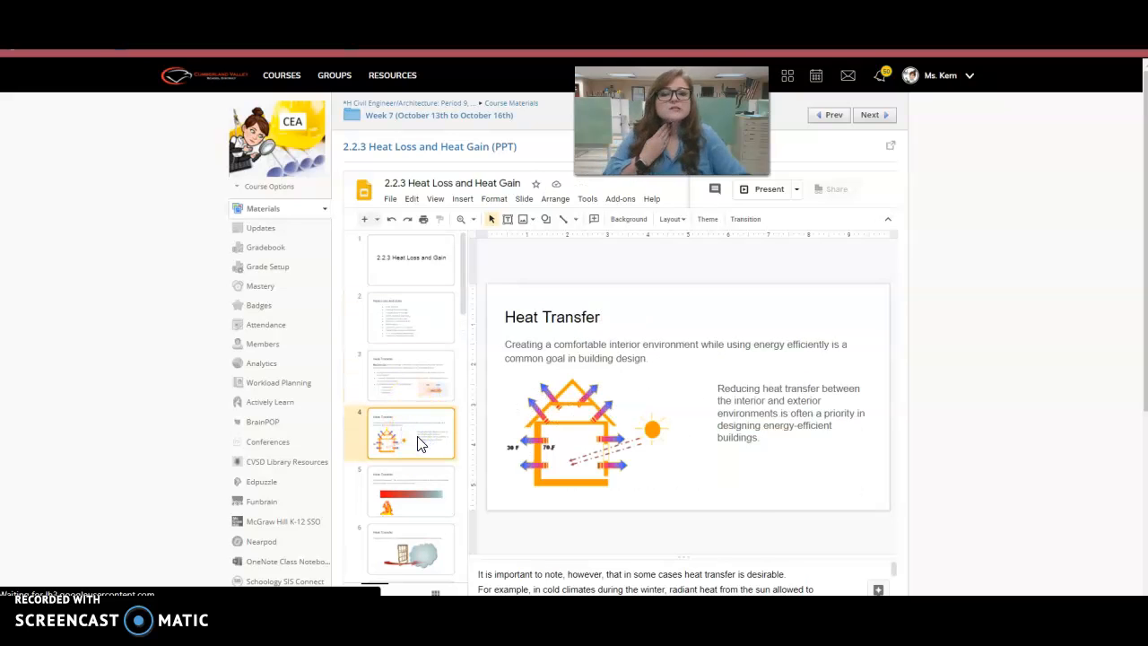
pyautogui.scroll(-3)
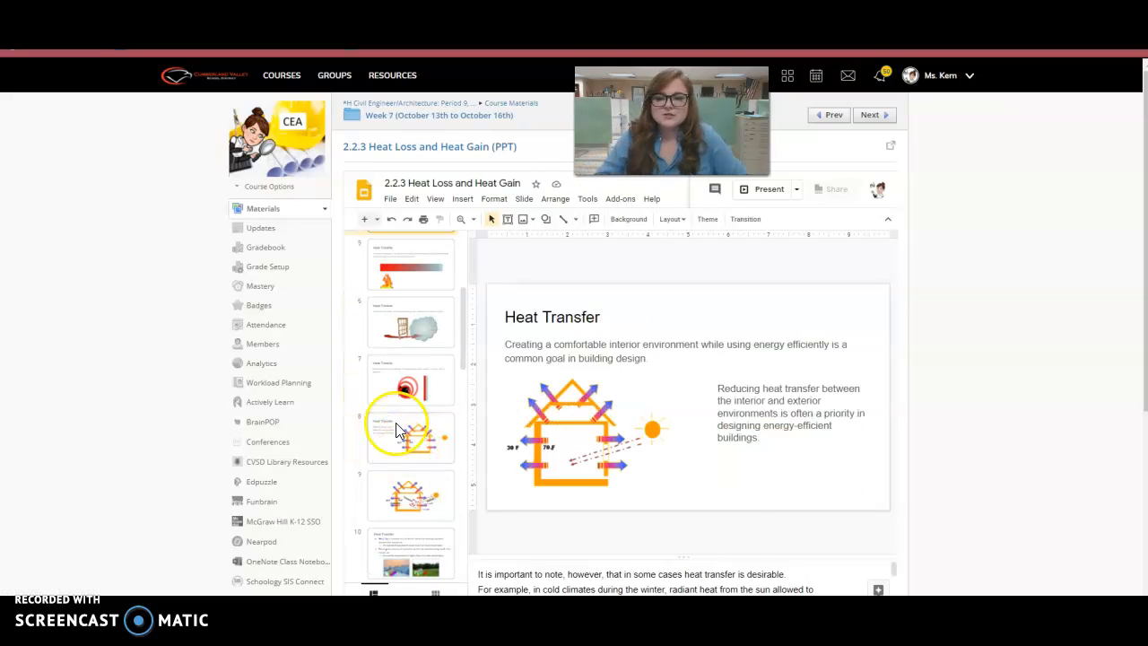
pyautogui.click(409, 495)
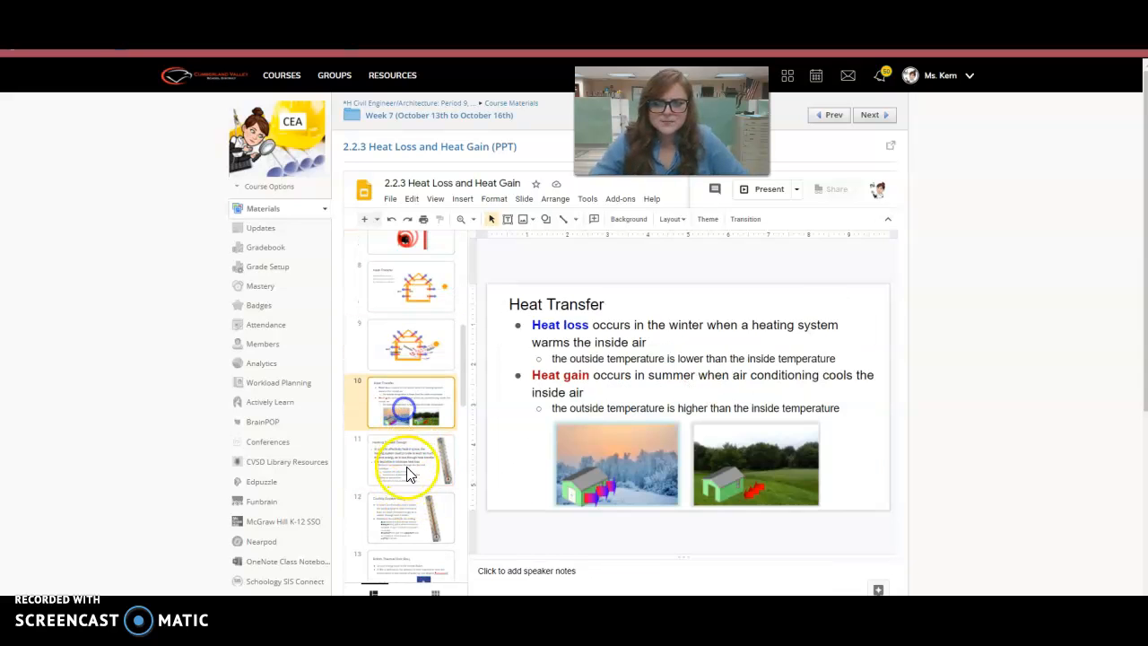
pyautogui.click(411, 459)
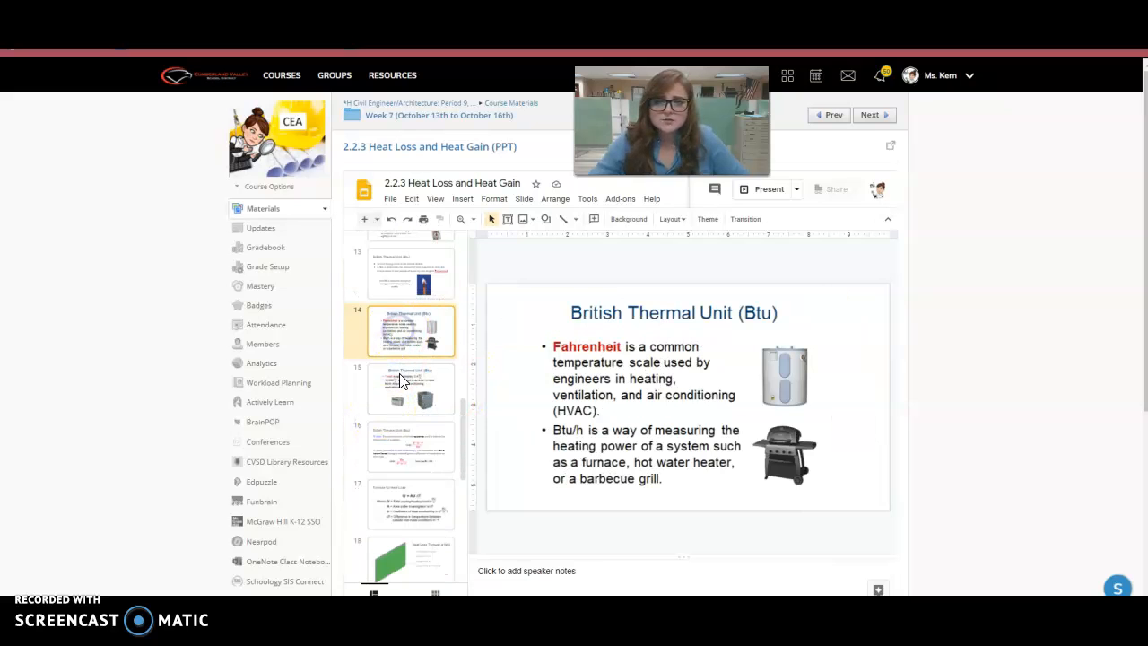
pyautogui.click(411, 445)
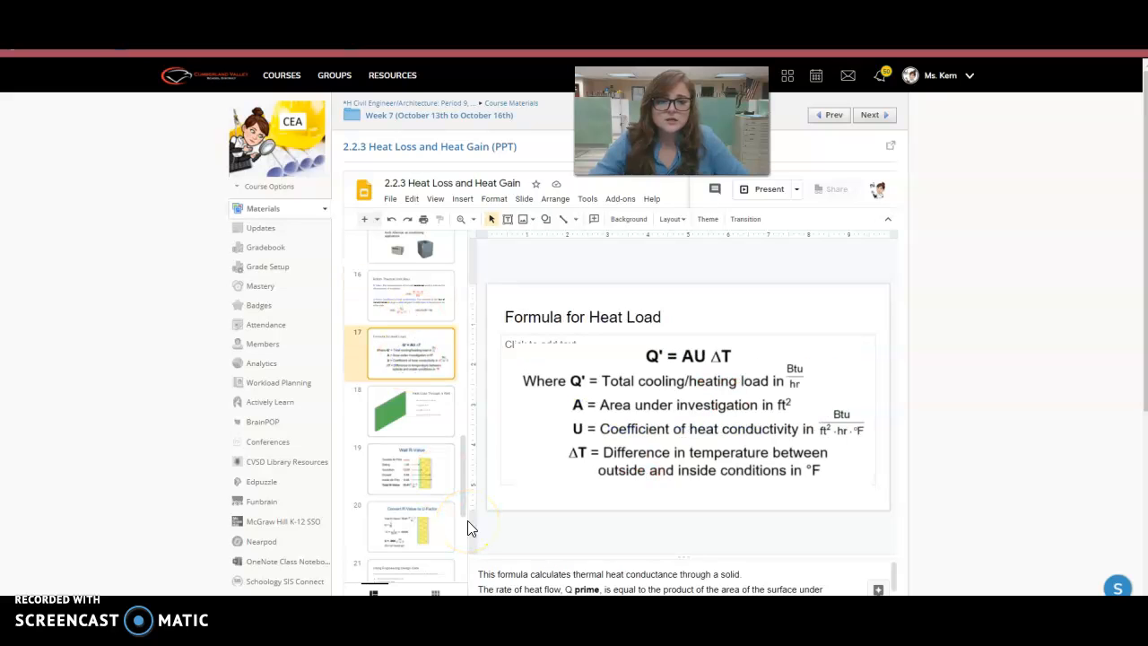
# - Continue through the wall heat loss, wall R-value and temperature differential slides
pyautogui.click(409, 409)
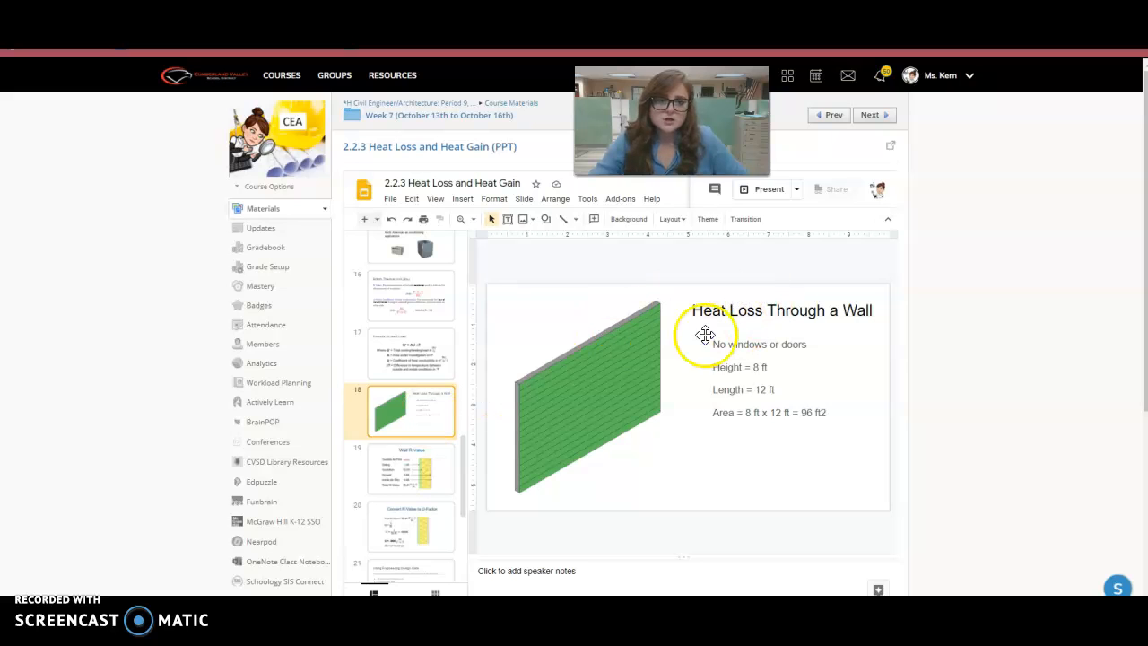
pyautogui.moveTo(567, 397)
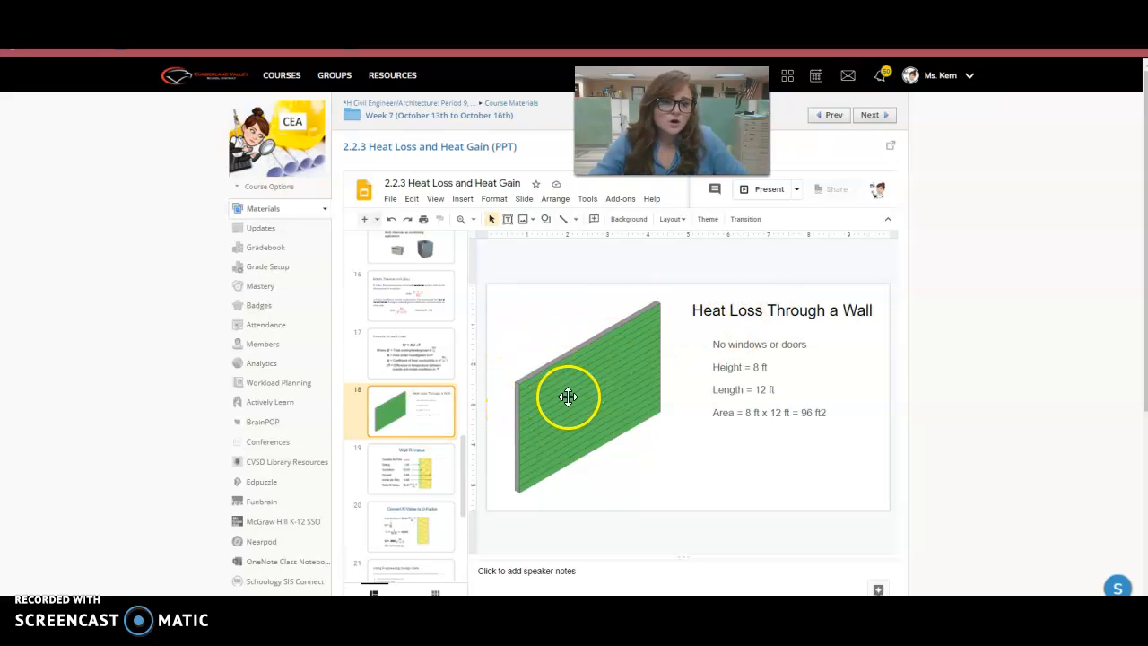
pyautogui.click(409, 469)
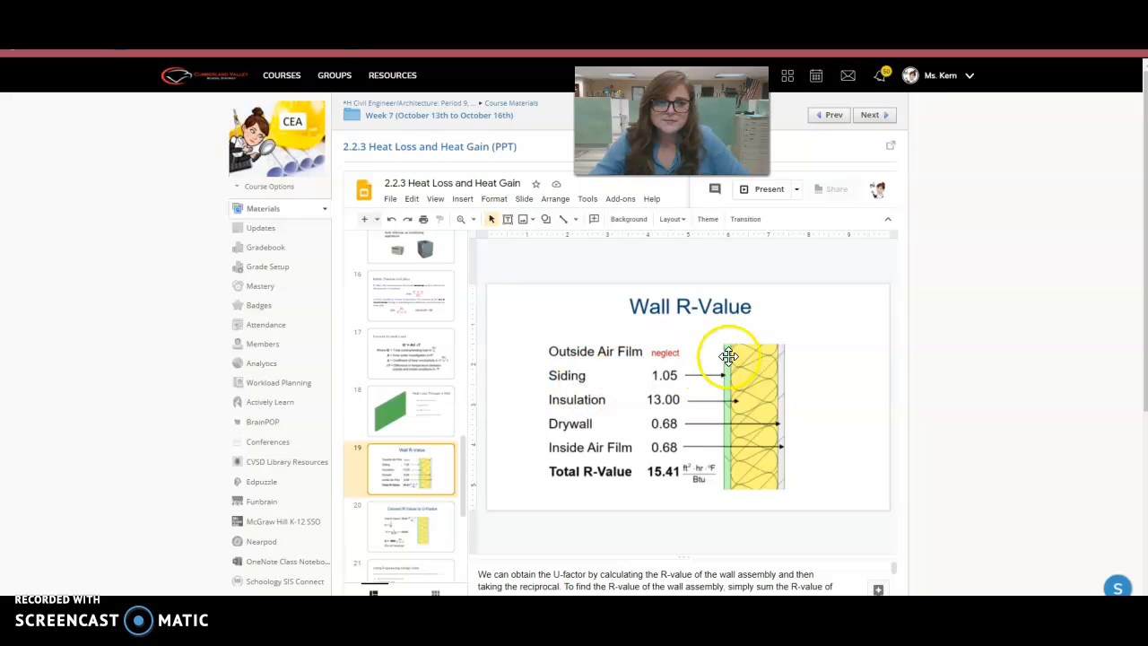
pyautogui.moveTo(578, 363)
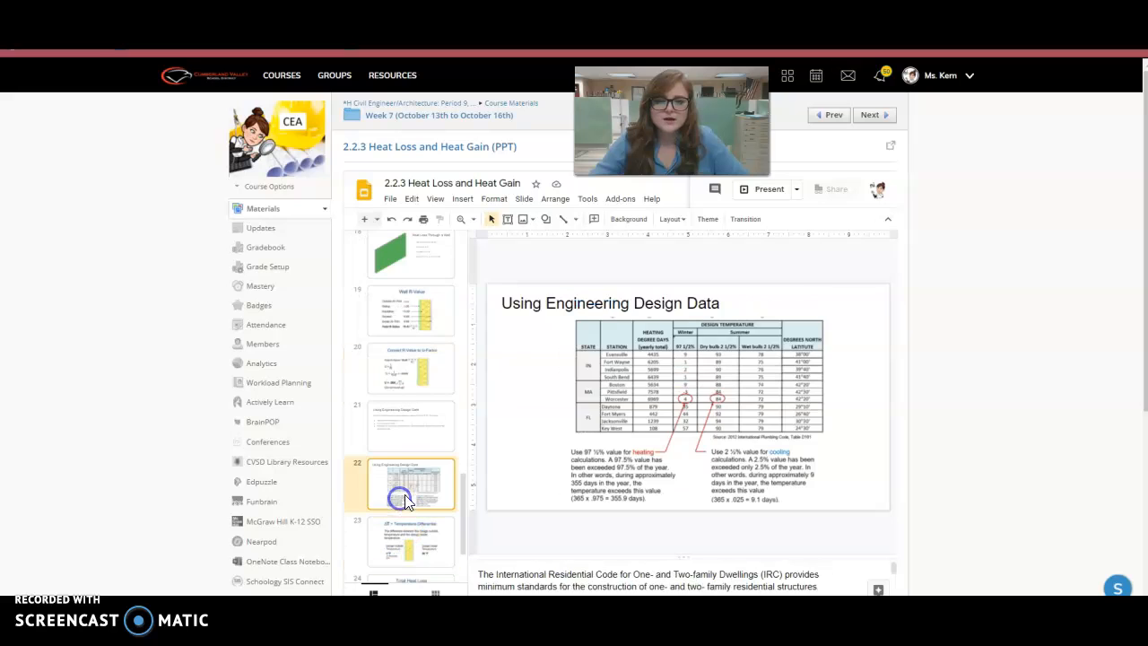
pyautogui.moveTo(530, 409)
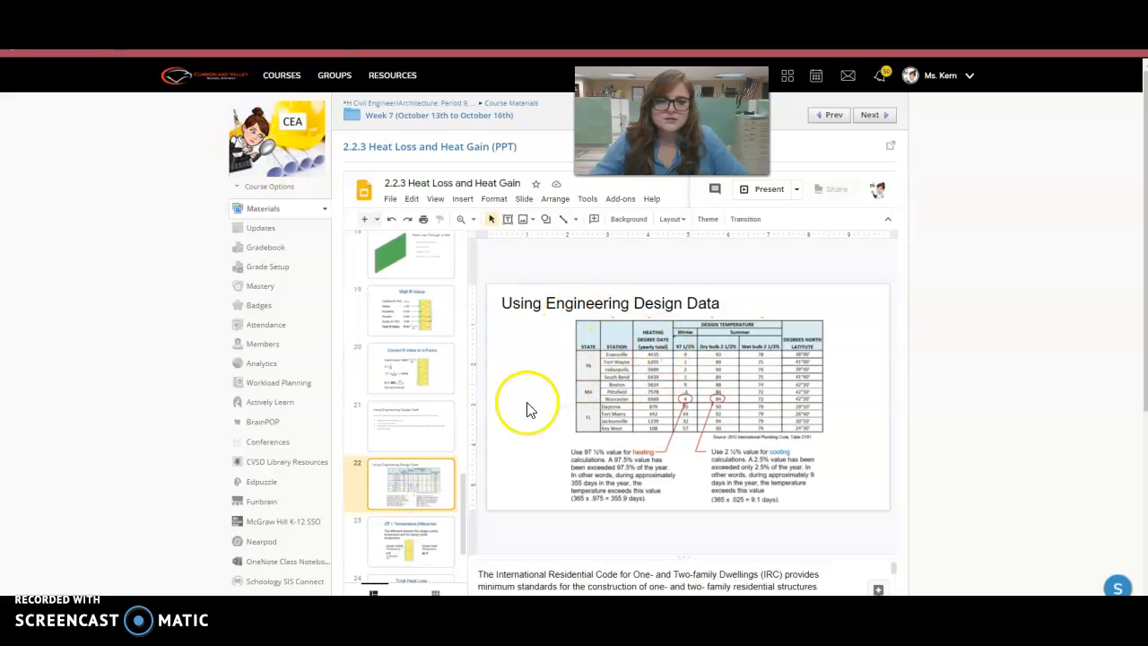
pyautogui.click(411, 438)
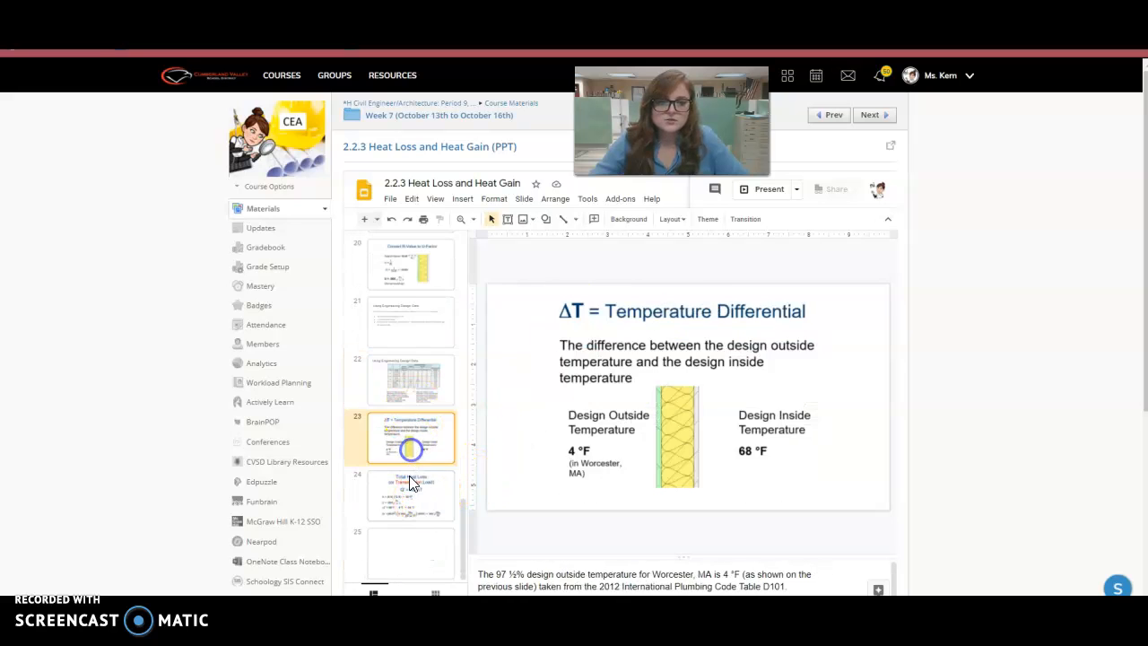
pyautogui.click(411, 495)
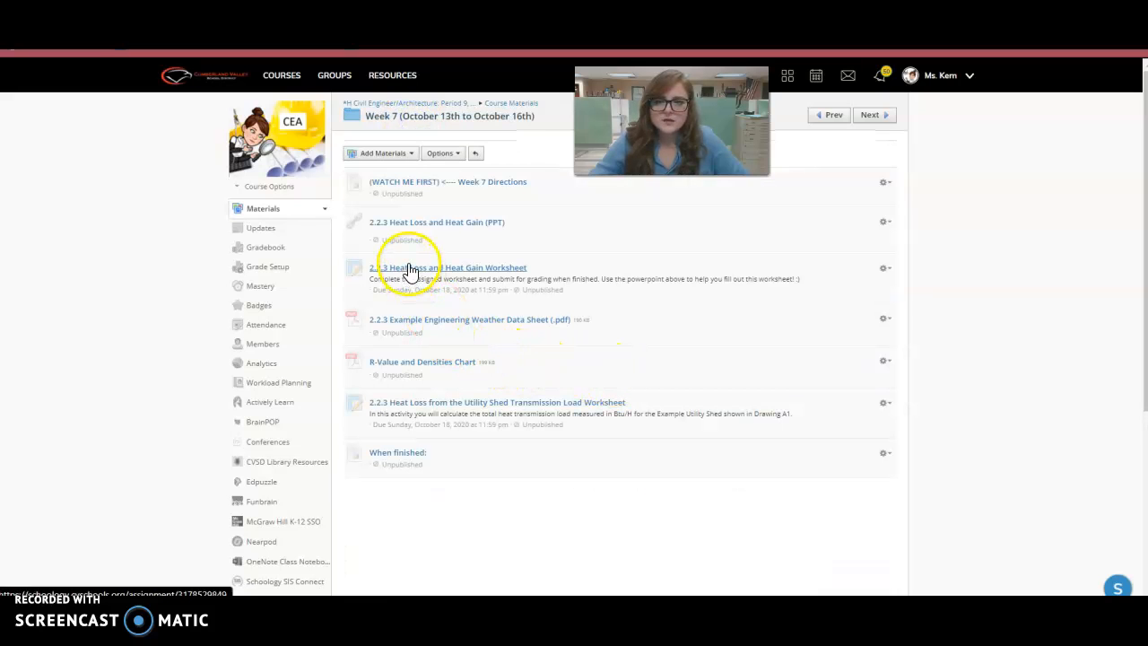
# - View the Heat Loss worksheet and weather data sheet, then the R-Value and Densities Chart PDF
pyautogui.click(449, 267)
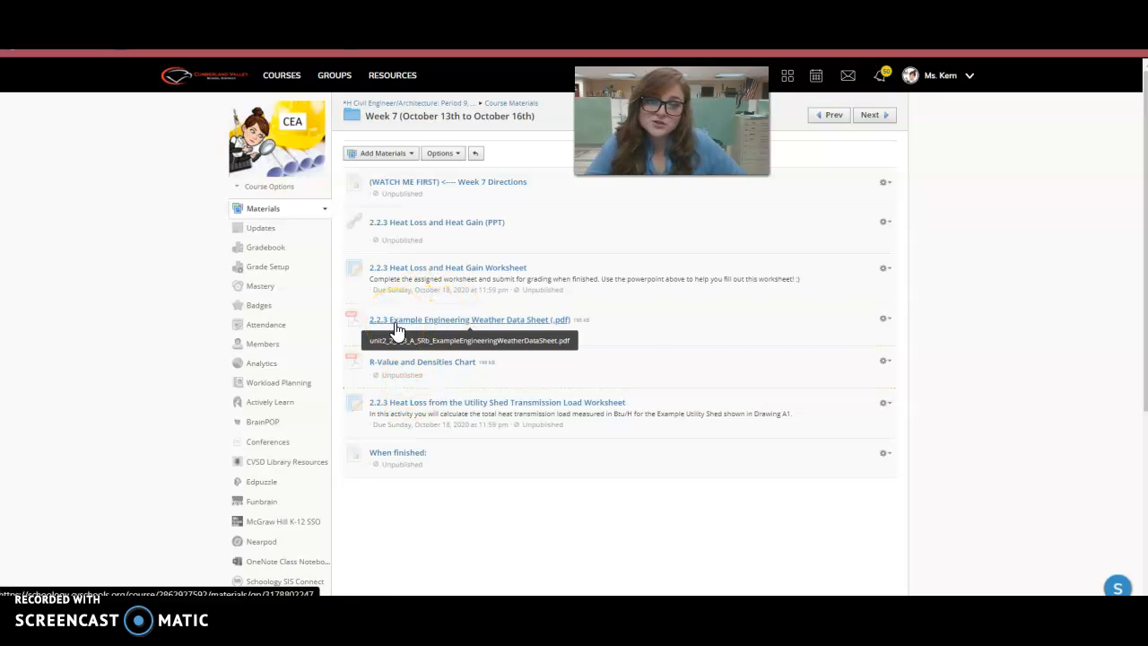
pyautogui.click(466, 320)
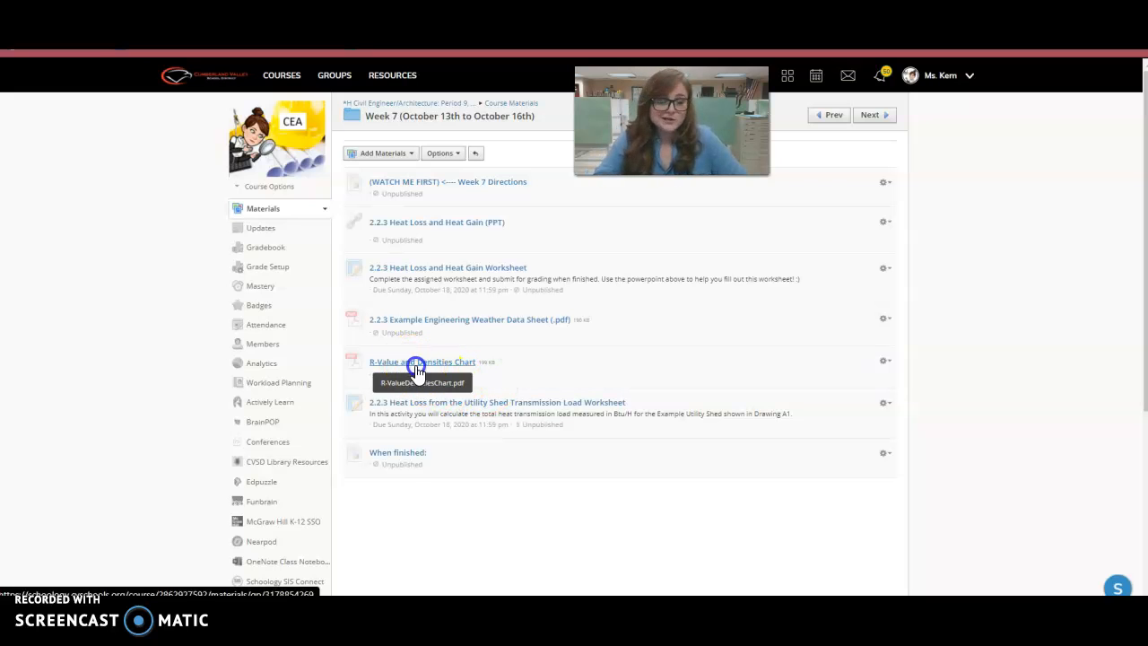
pyautogui.click(421, 363)
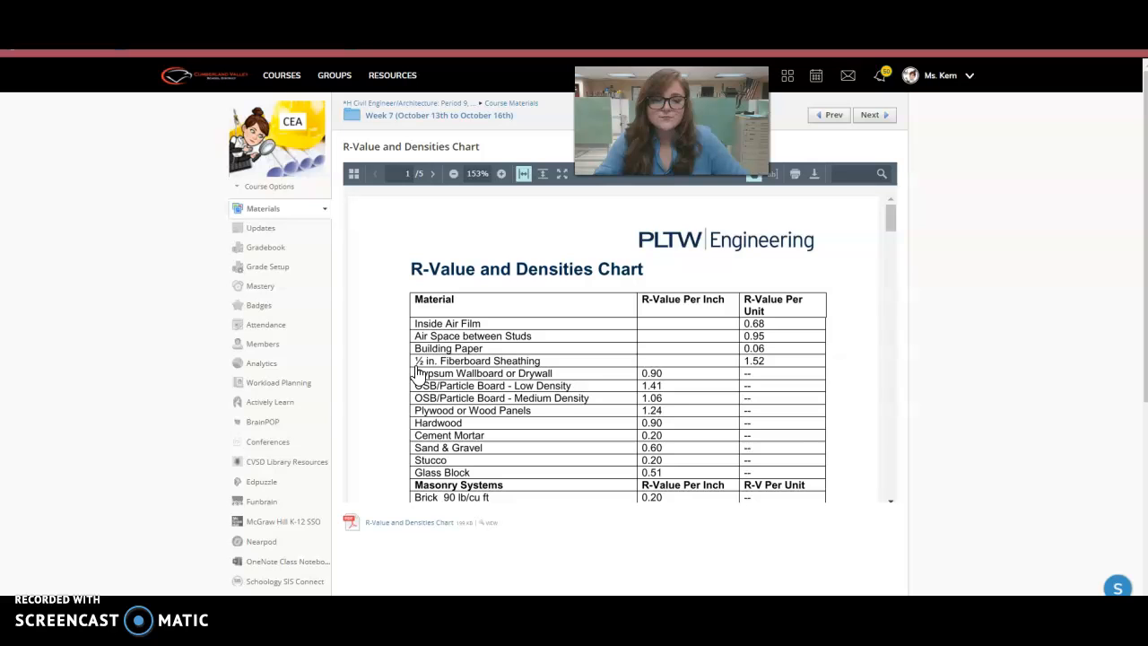
# - Scroll the R-Value chart down to the masonry systems rows for brick and concrete block
pyautogui.scroll(-3)
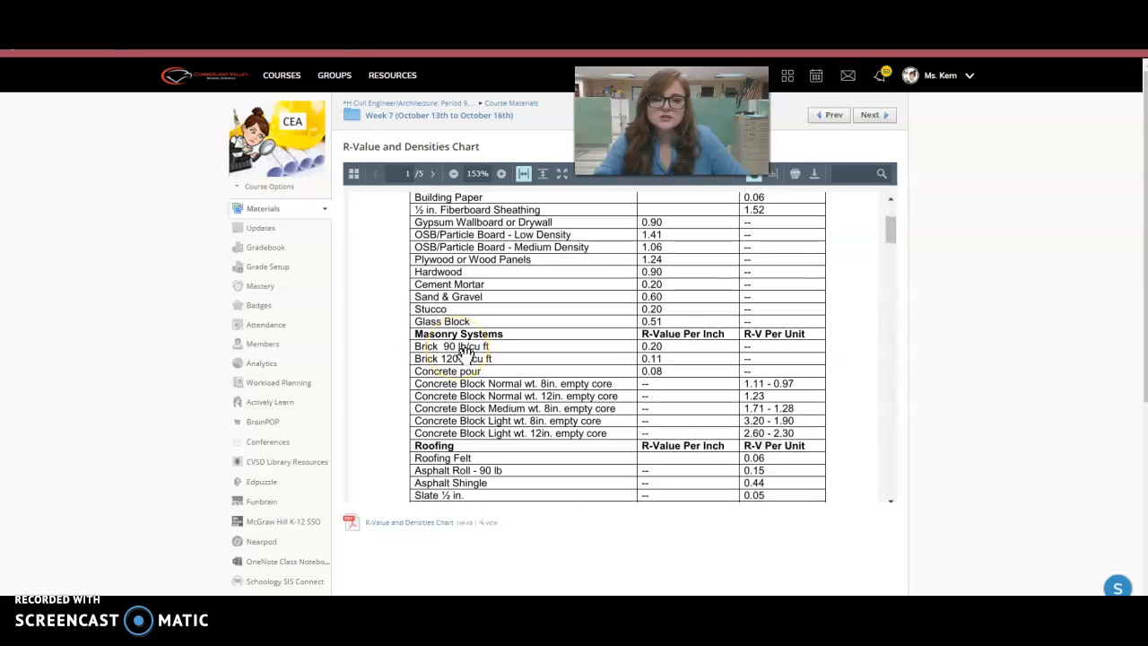
pyautogui.click(431, 172)
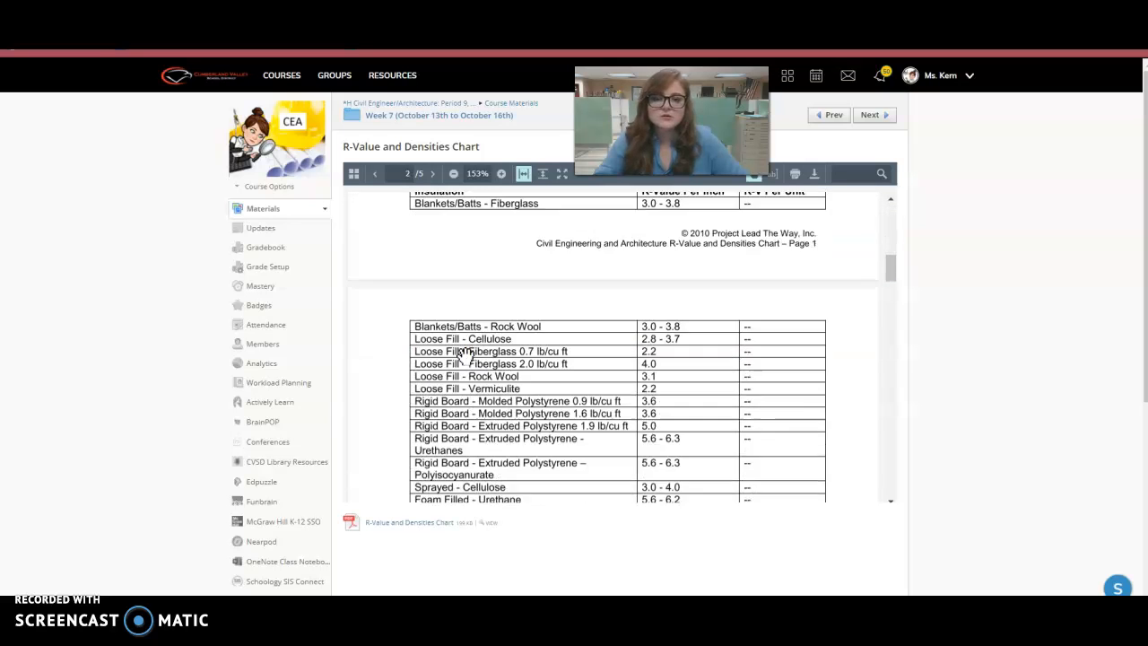
pyautogui.click(373, 172)
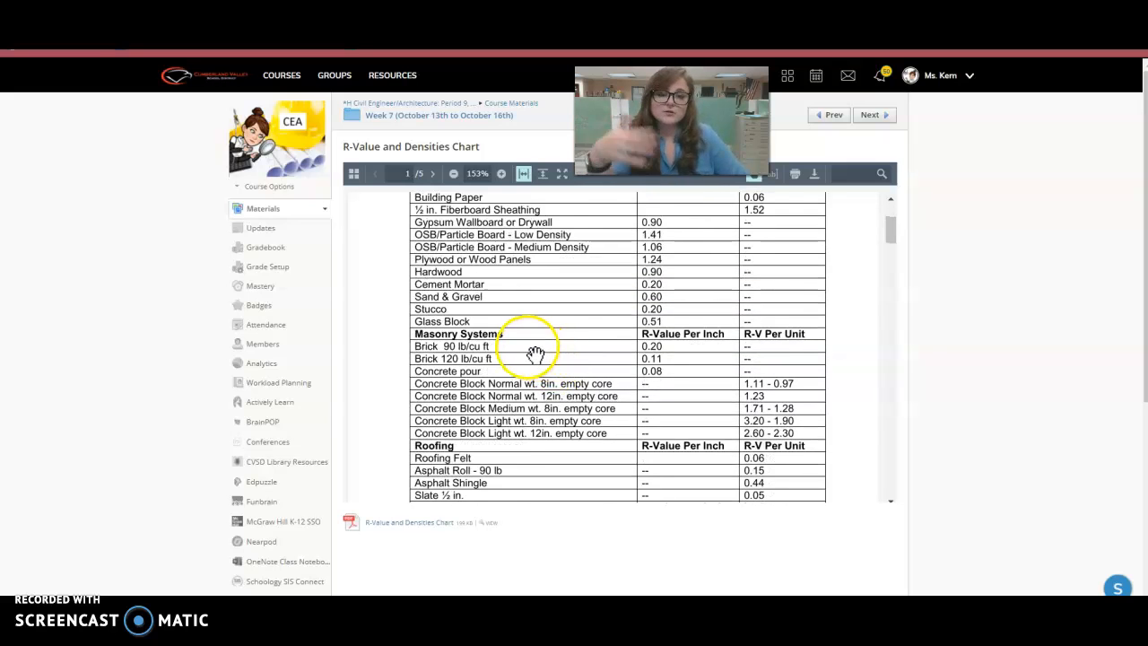
pyautogui.moveTo(420, 171)
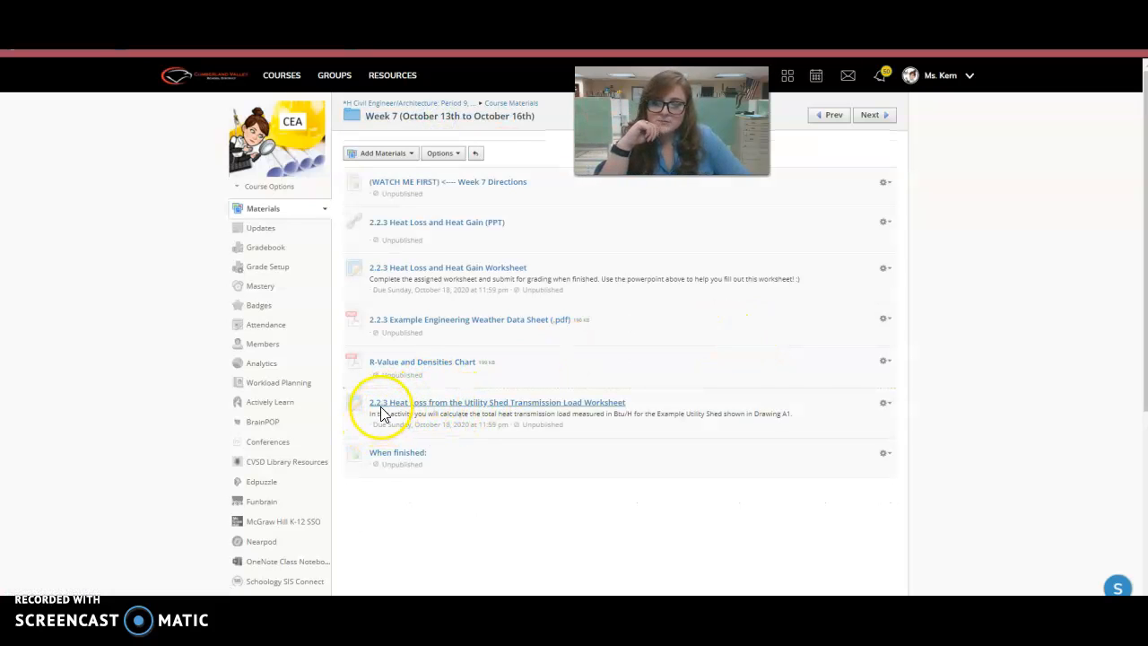
pyautogui.moveTo(508, 411)
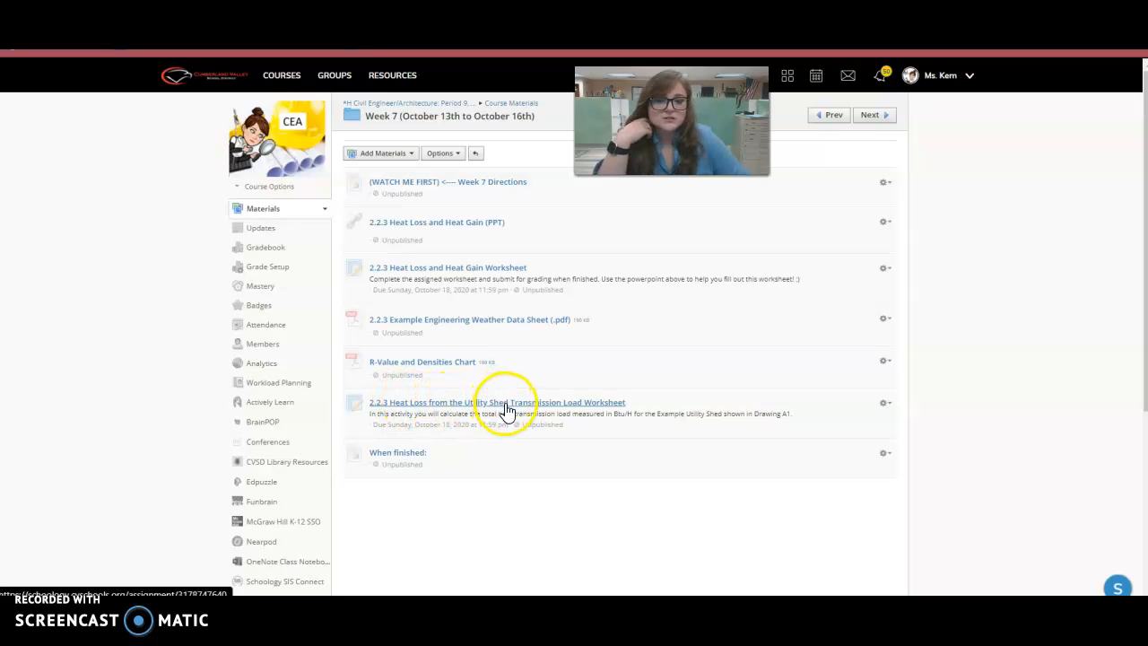
# - View the 2.2.3 Utility Shed Transmission Load Worksheet assignment from the Week 7 folder
pyautogui.click(498, 402)
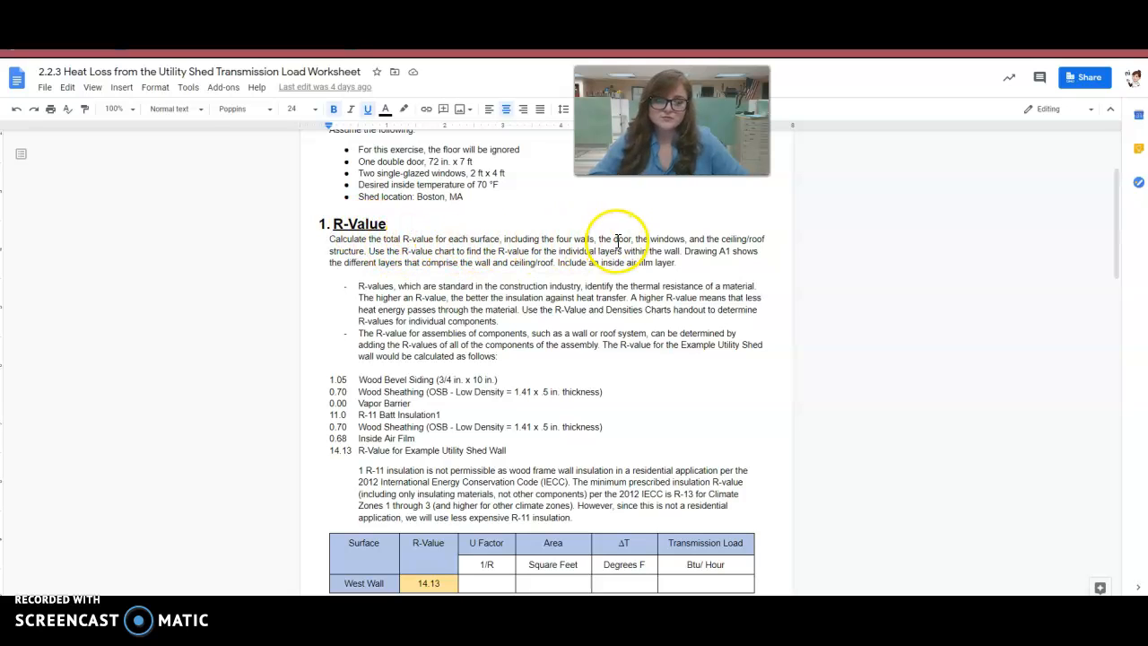
pyautogui.moveTo(800, 334)
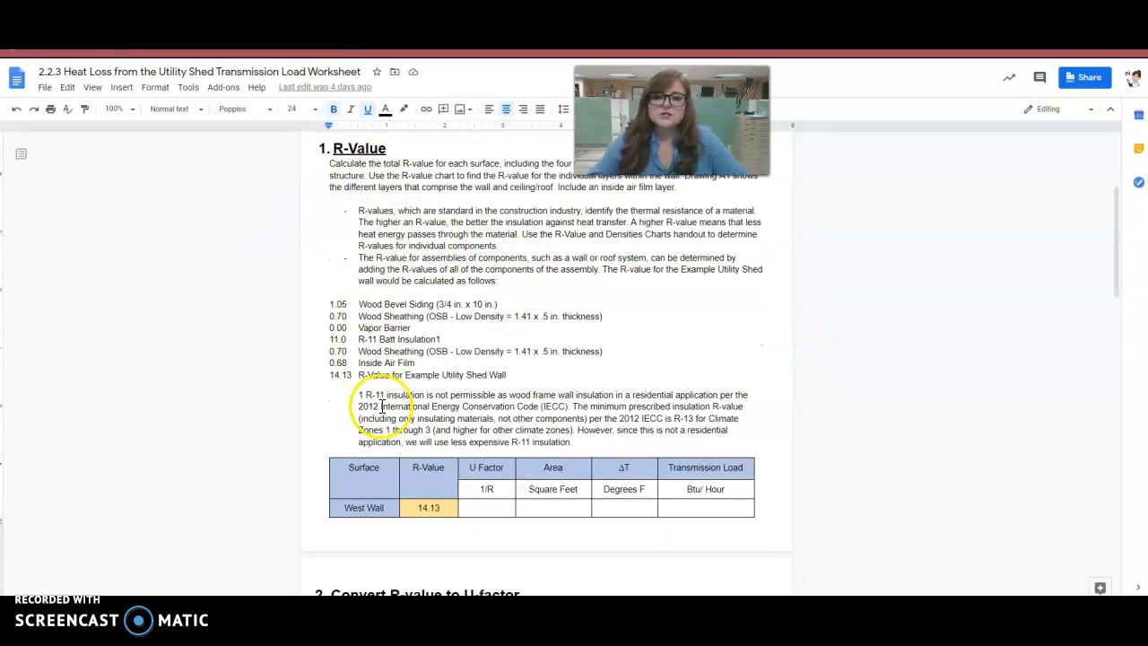
pyautogui.scroll(-3)
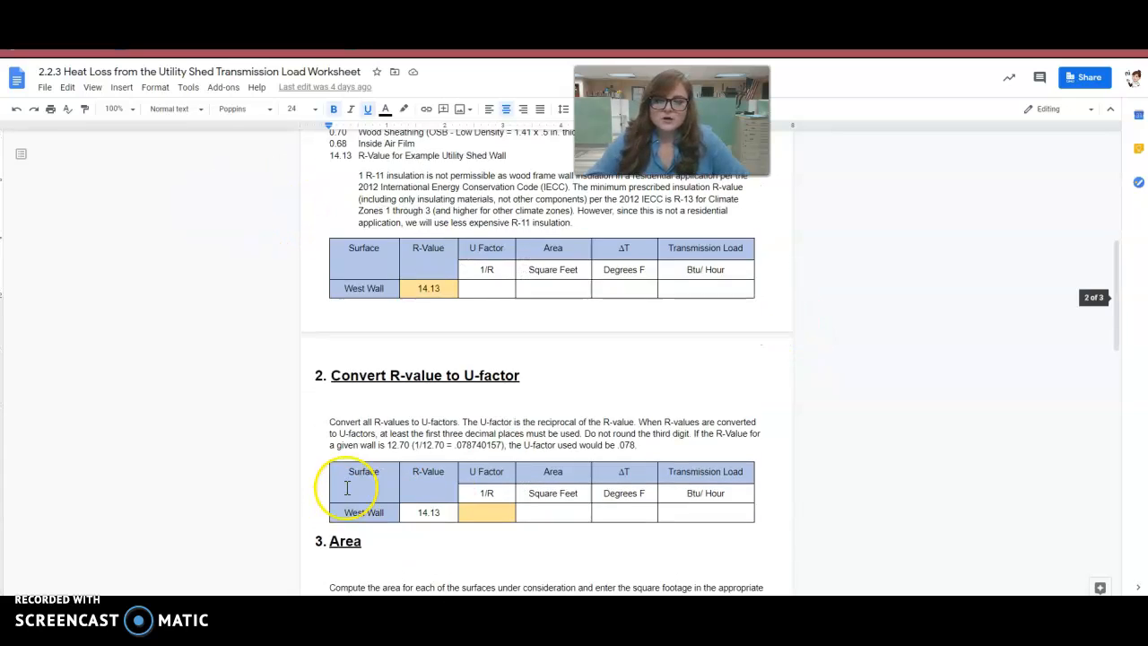
pyautogui.scroll(-3)
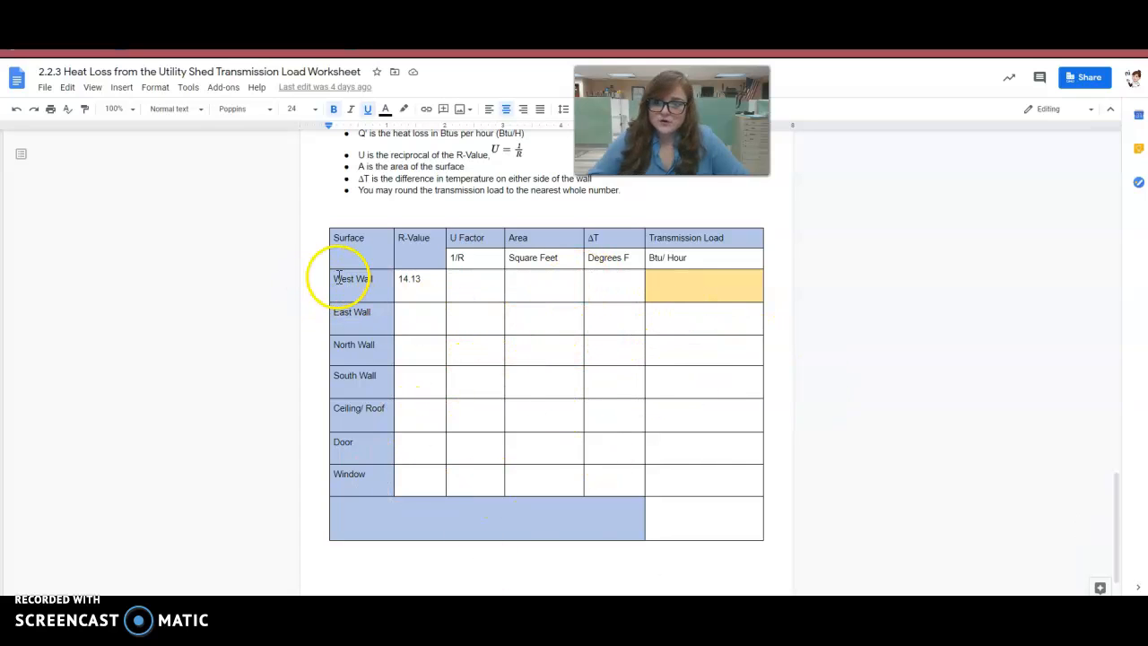
pyautogui.moveTo(344, 278); pyautogui.dragTo(704, 279)
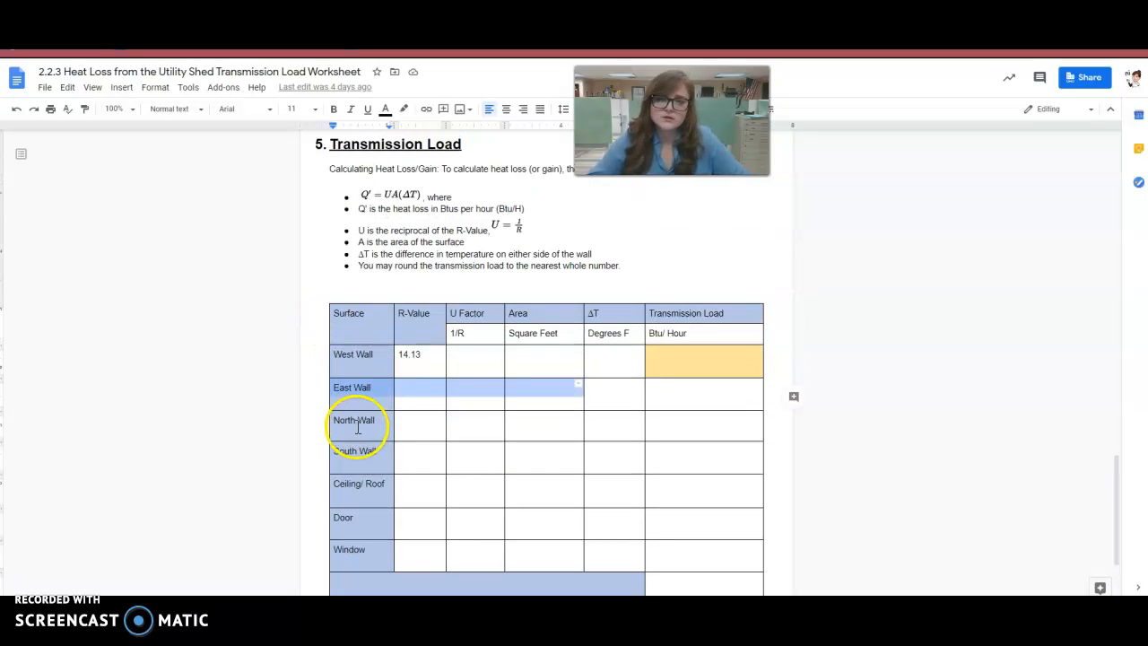
pyautogui.scroll(-3)
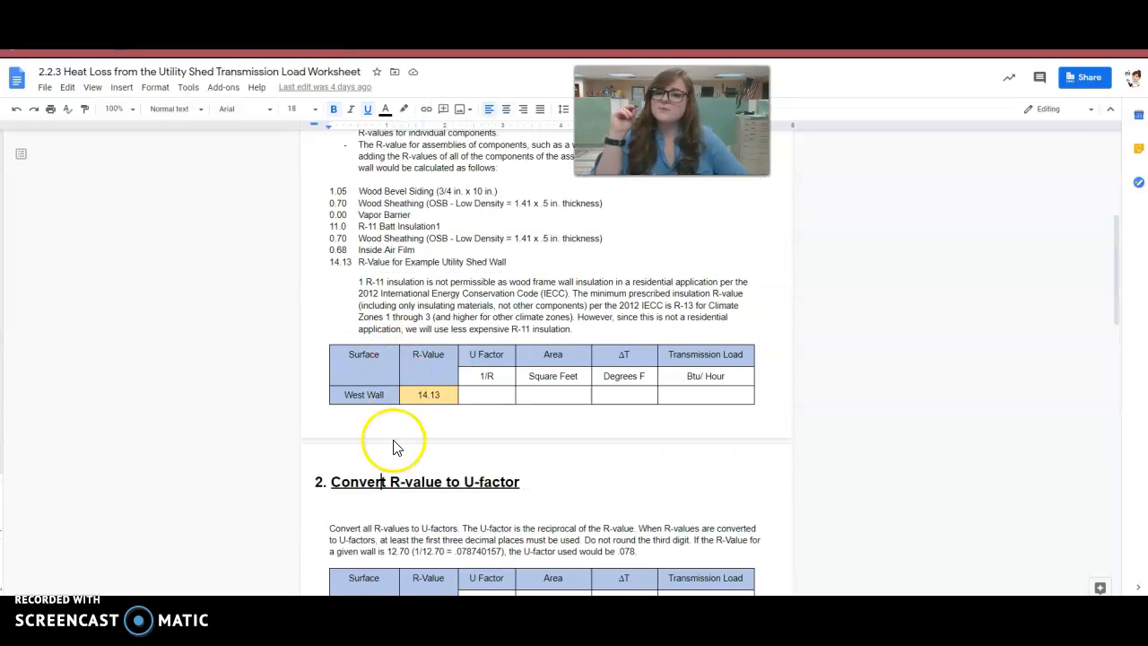
pyautogui.scroll(3)
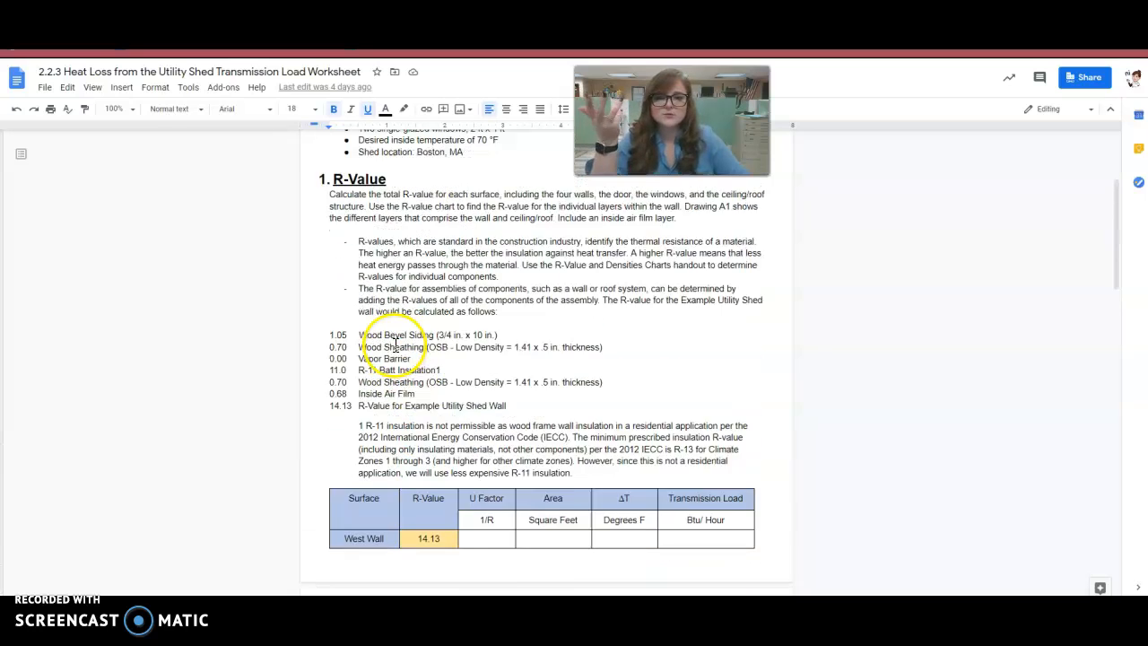
pyautogui.scroll(-3)
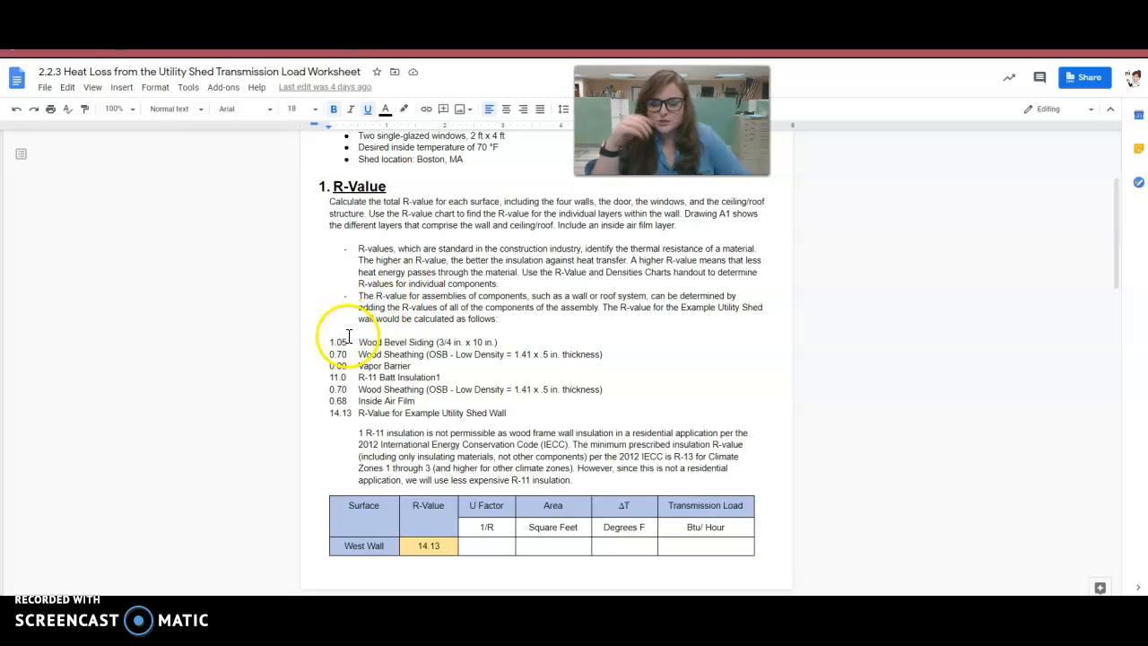
pyautogui.moveTo(348, 341); pyautogui.dragTo(513, 411)
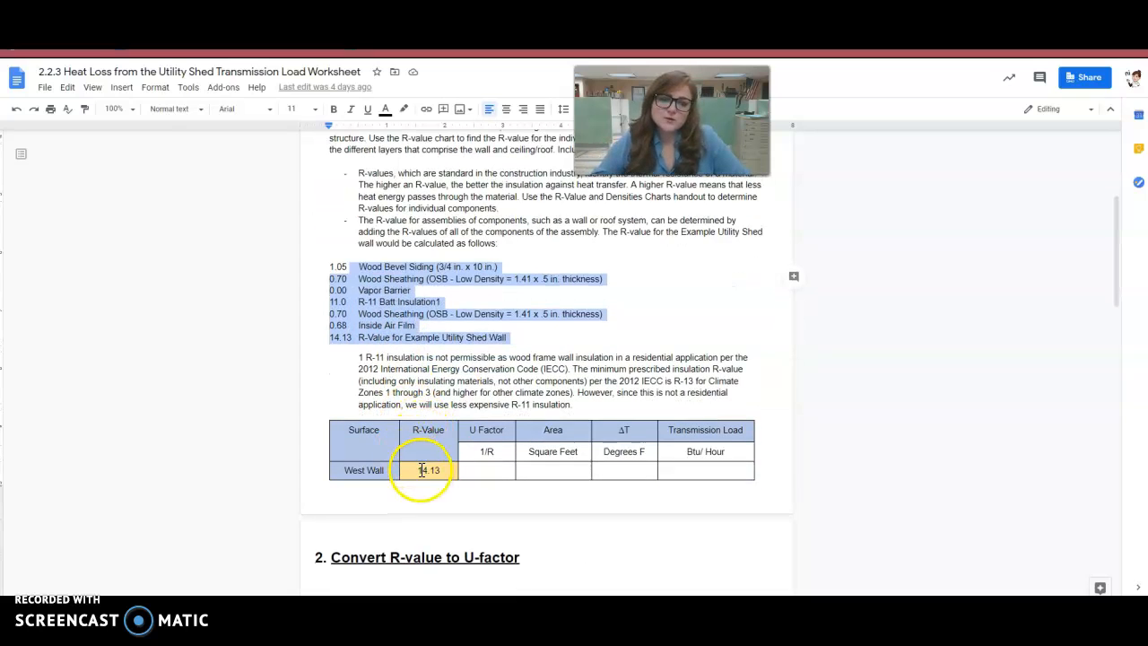
# - Review the worksheet's U-factor and Area sections, pointing out the West Wall area cell
pyautogui.scroll(-3)
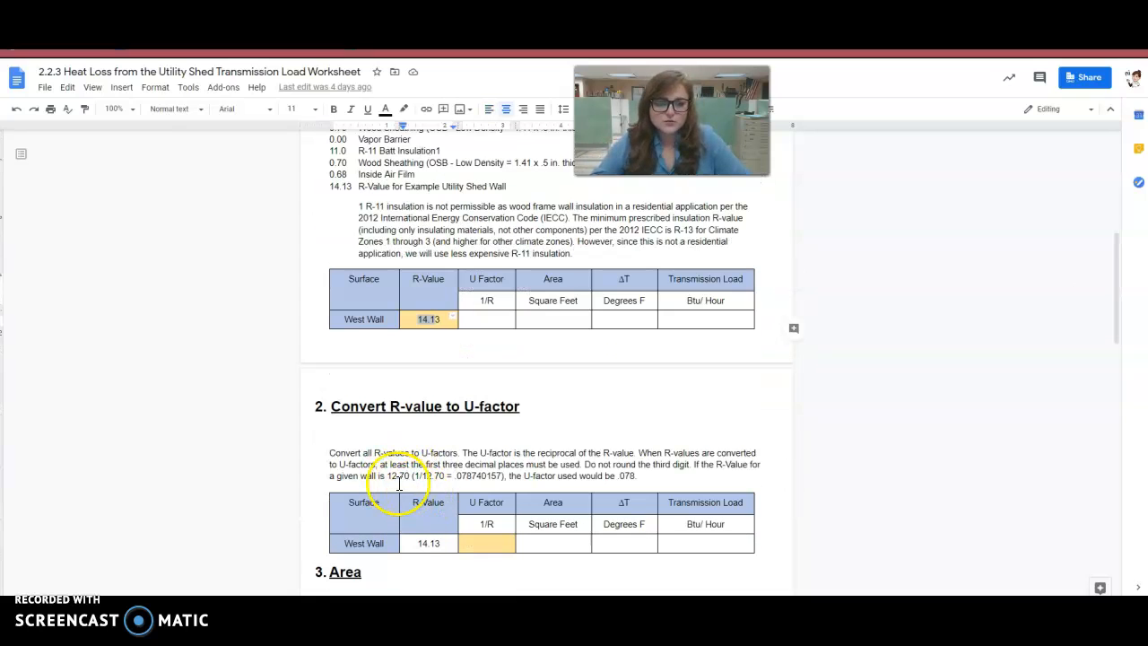
pyautogui.scroll(-3)
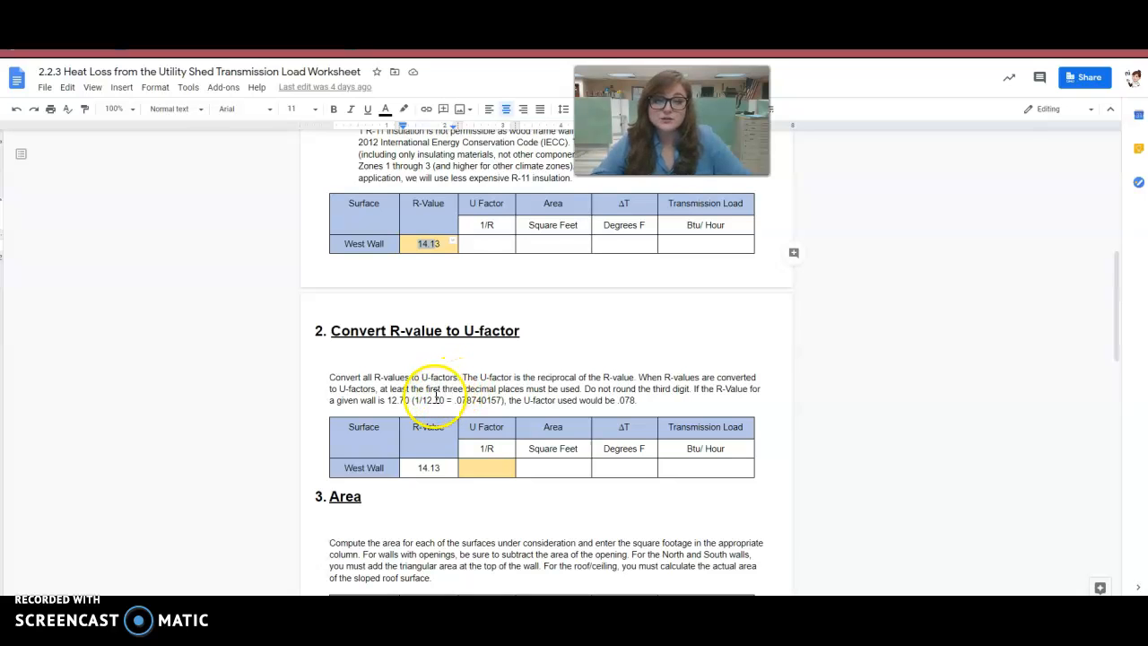
pyautogui.scroll(-3)
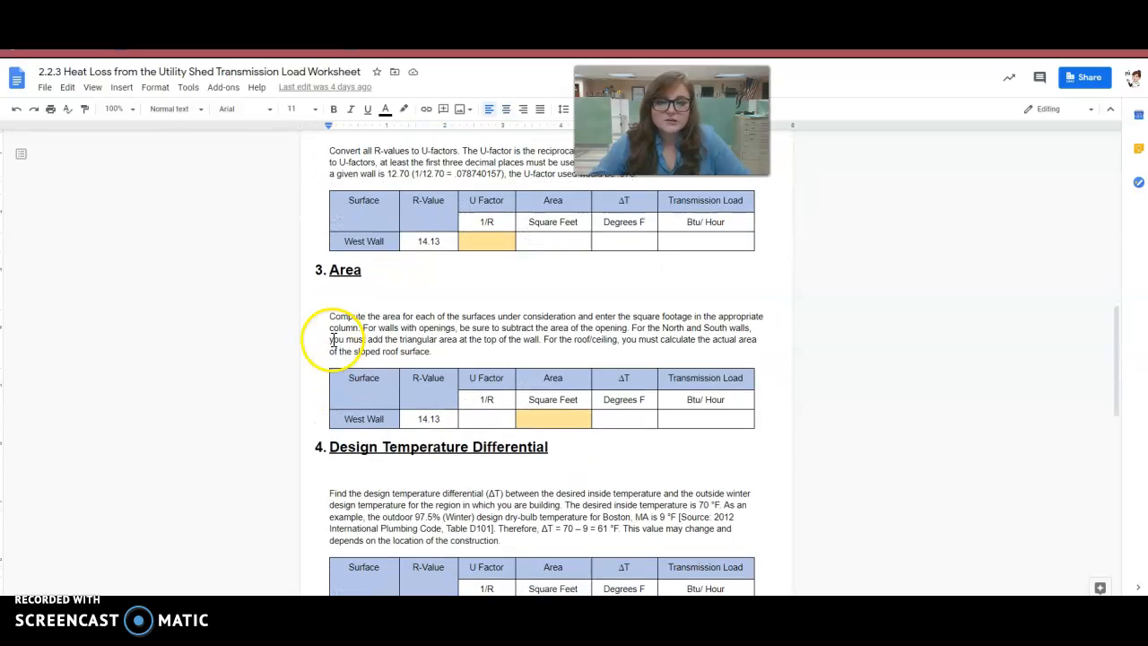
pyautogui.click(552, 418)
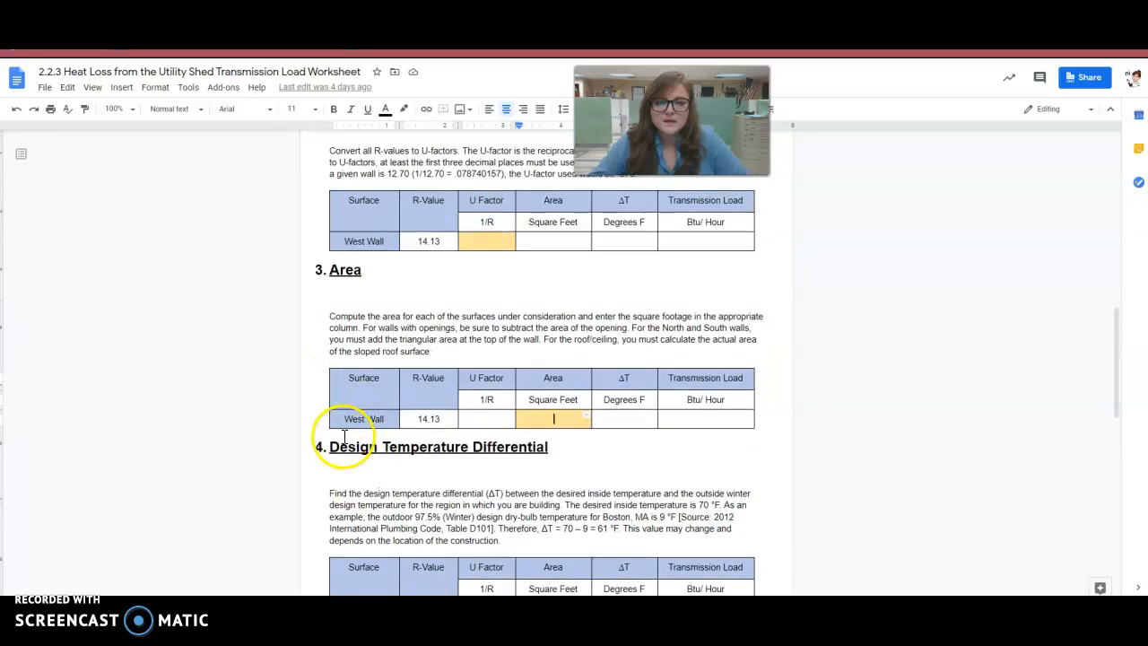
# - Review the ΔT and Transmission Load sections, then the Week 7 'When finished:' Revit download page
pyautogui.scroll(-3)
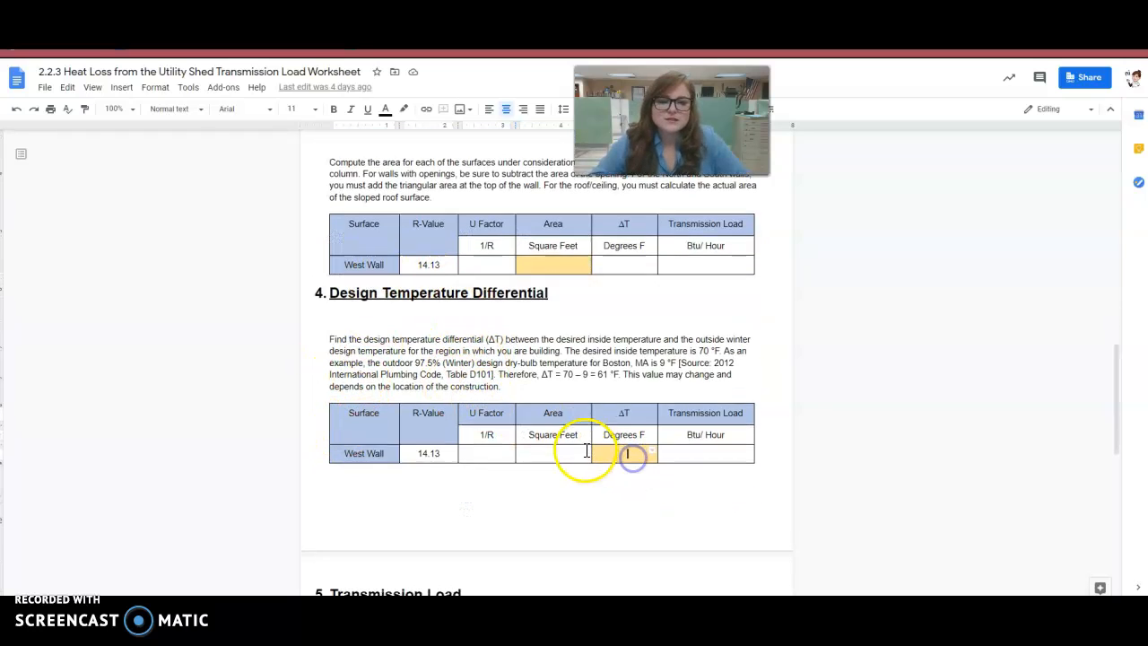
pyautogui.scroll(-3)
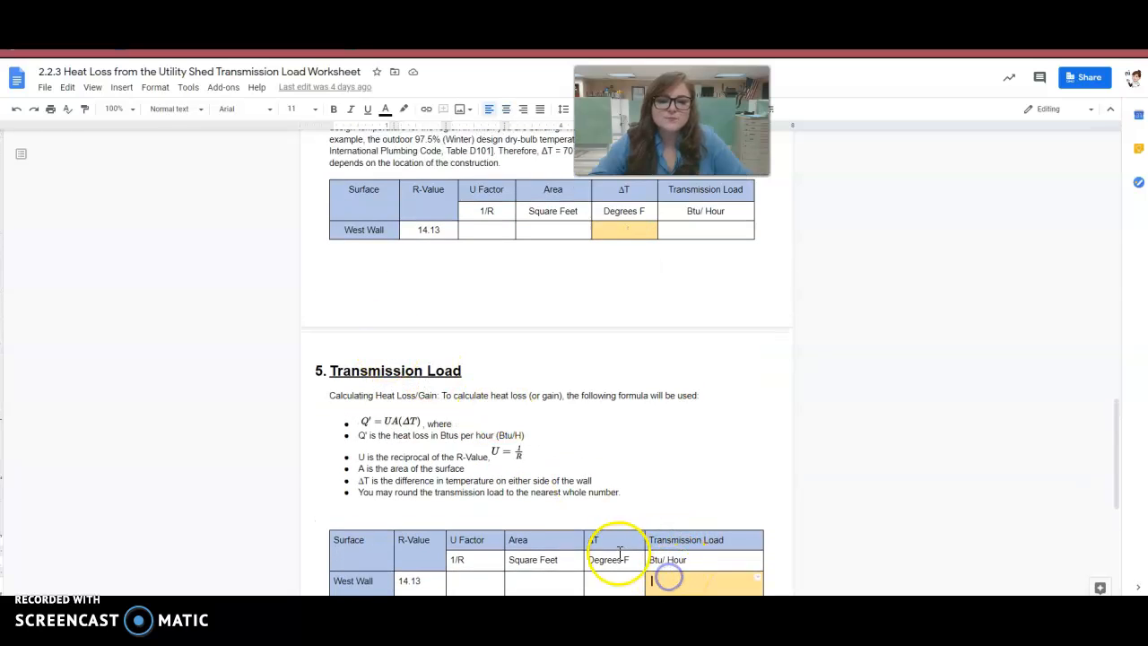
pyautogui.scroll(-3)
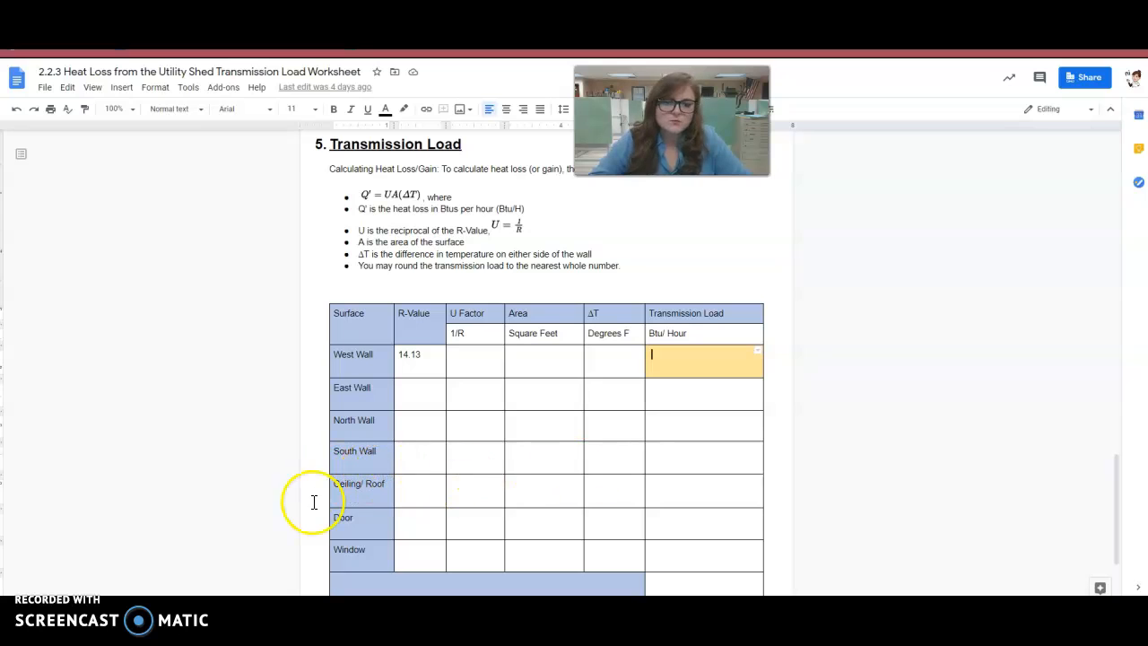
pyautogui.scroll(-3)
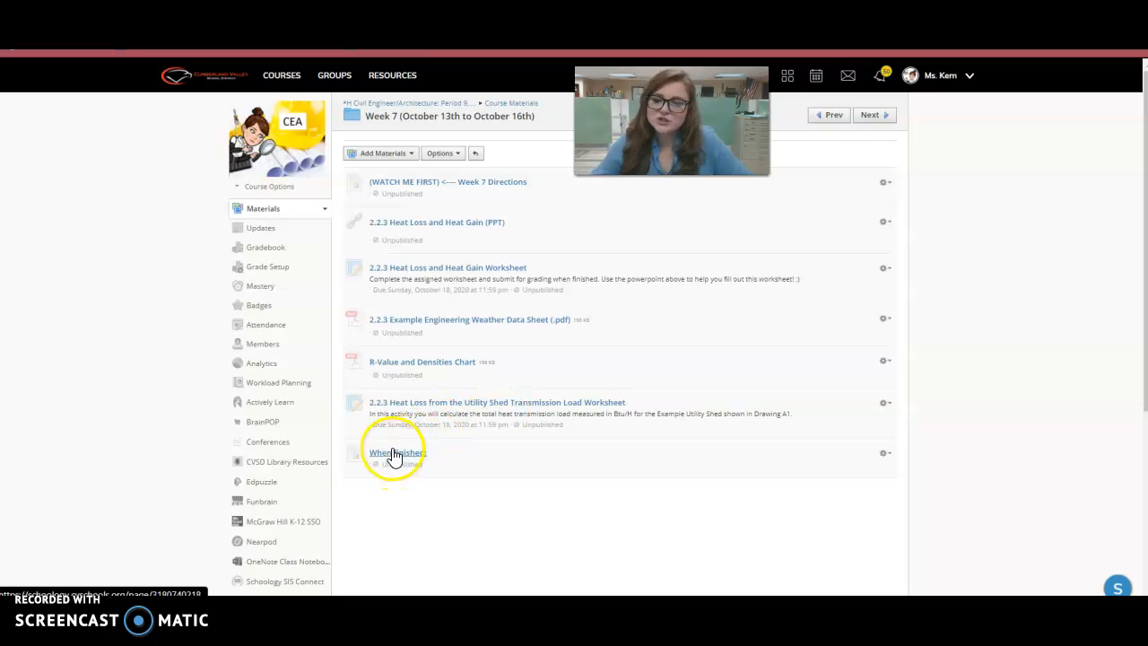
pyautogui.click(394, 452)
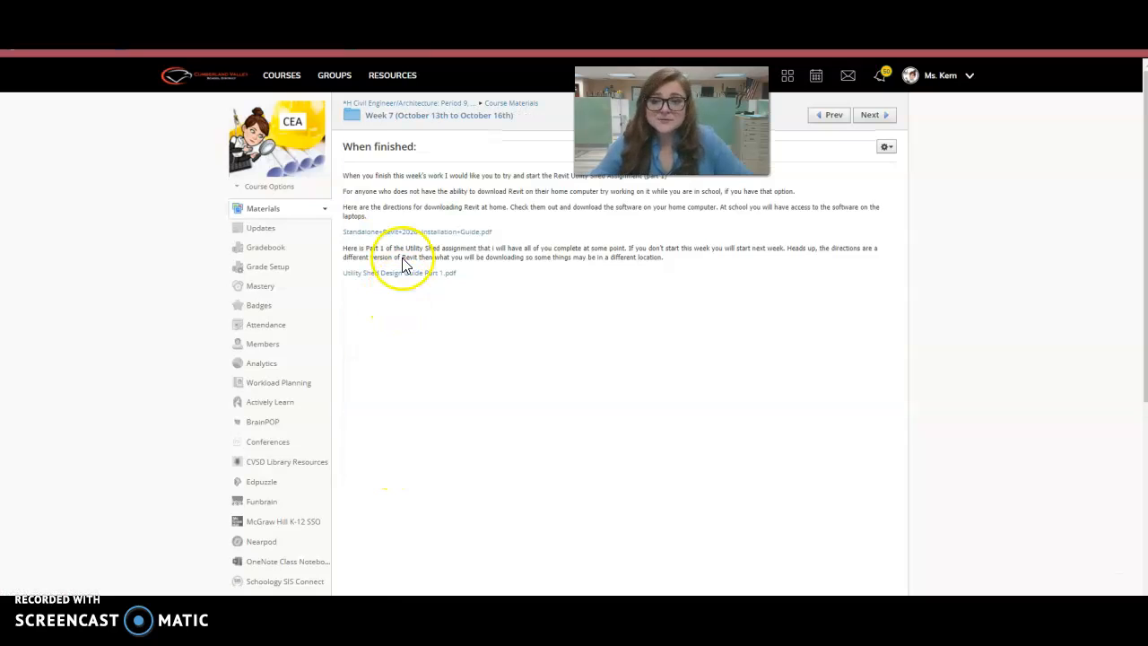